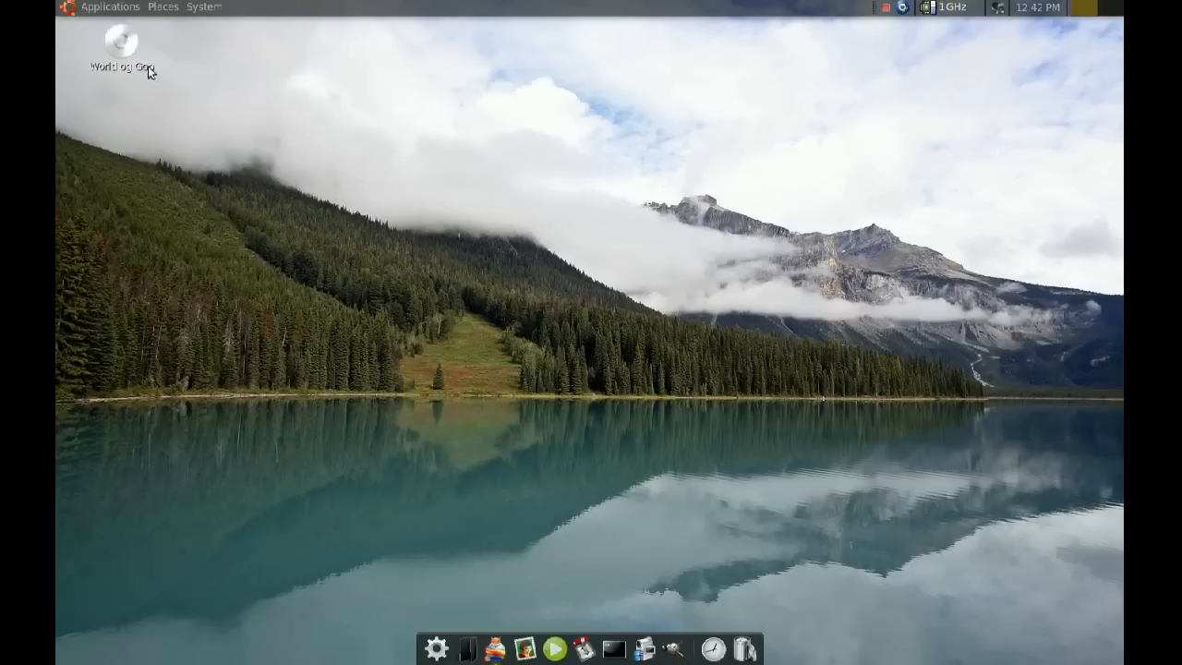
Start a disc copy from the World of Goo disc icon on the desktop.
{"action": "right_click", "coordinate": [118, 52]}
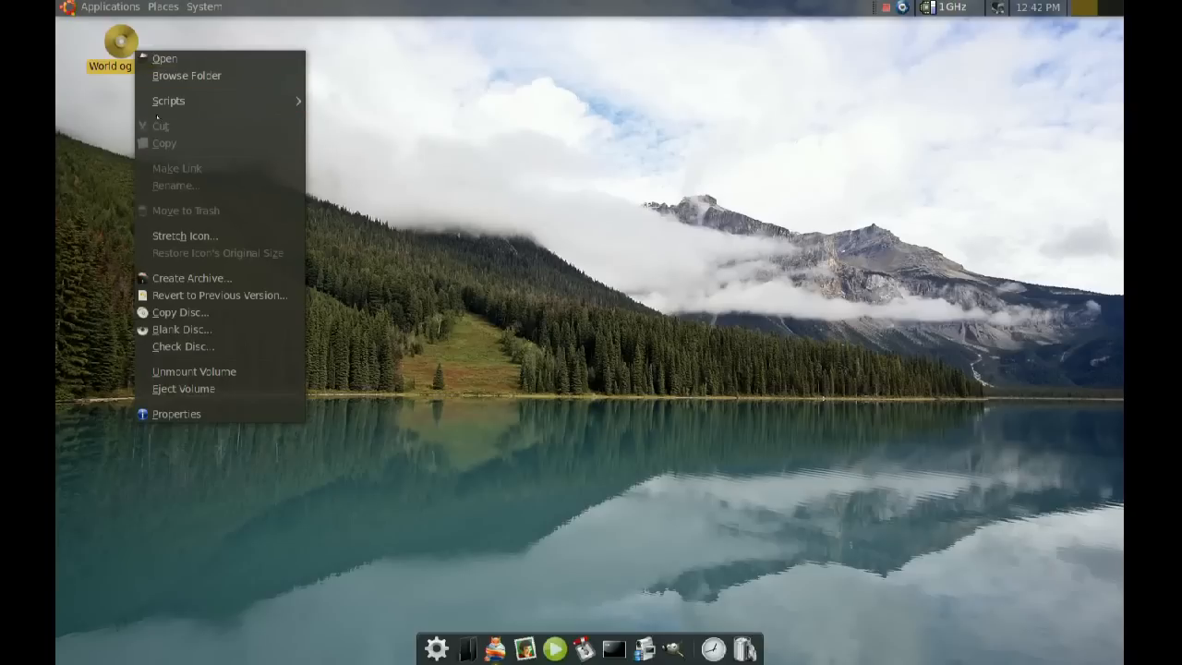
{"action": "left_click", "coordinate": [222, 318]}
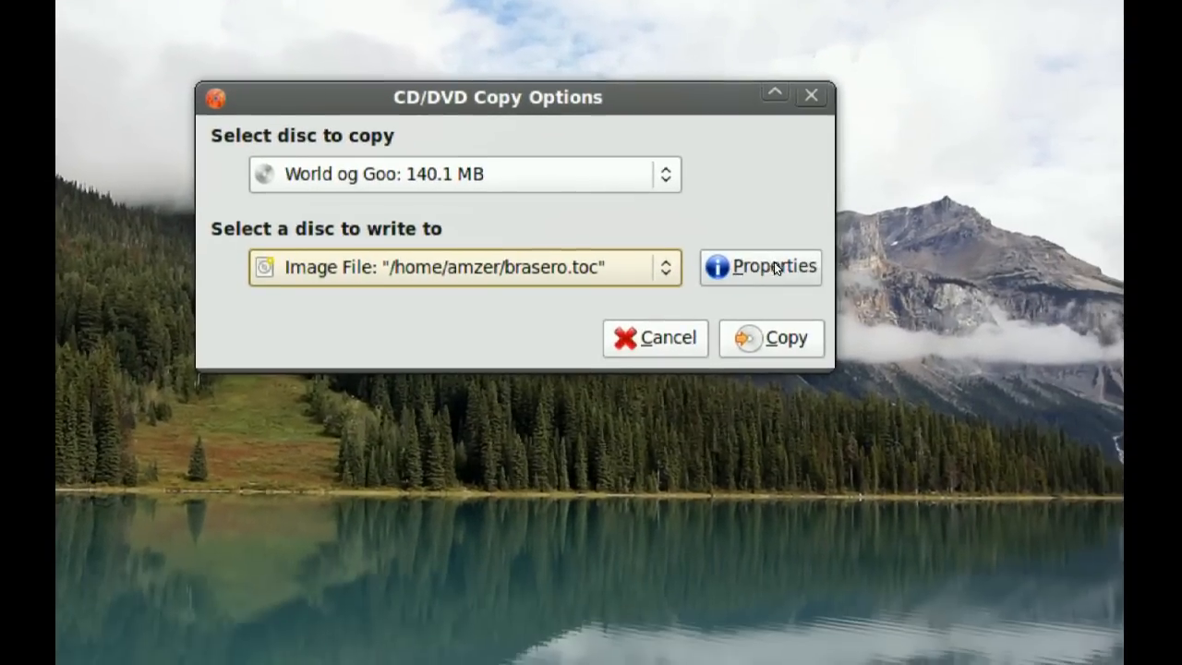
In the image properties, choose *.iso image type and name the file MyImage.iso.
{"action": "left_click", "coordinate": [759, 266]}
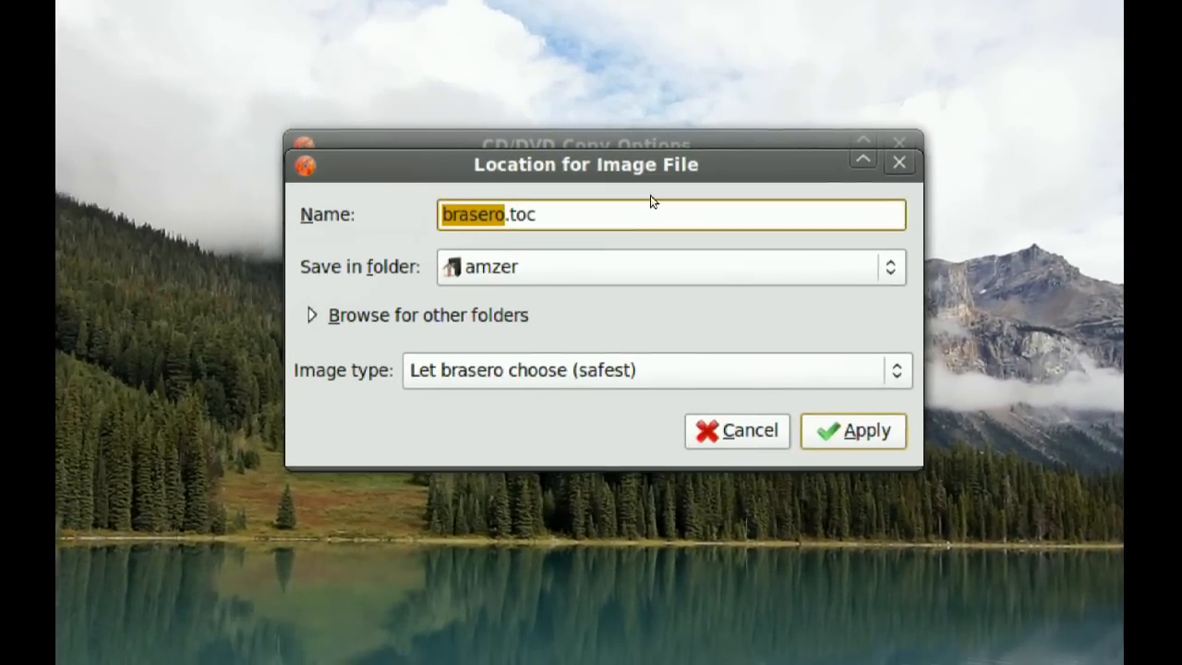
{"action": "left_click_drag", "start_coordinate": [588, 165], "coordinate": [589, 91]}
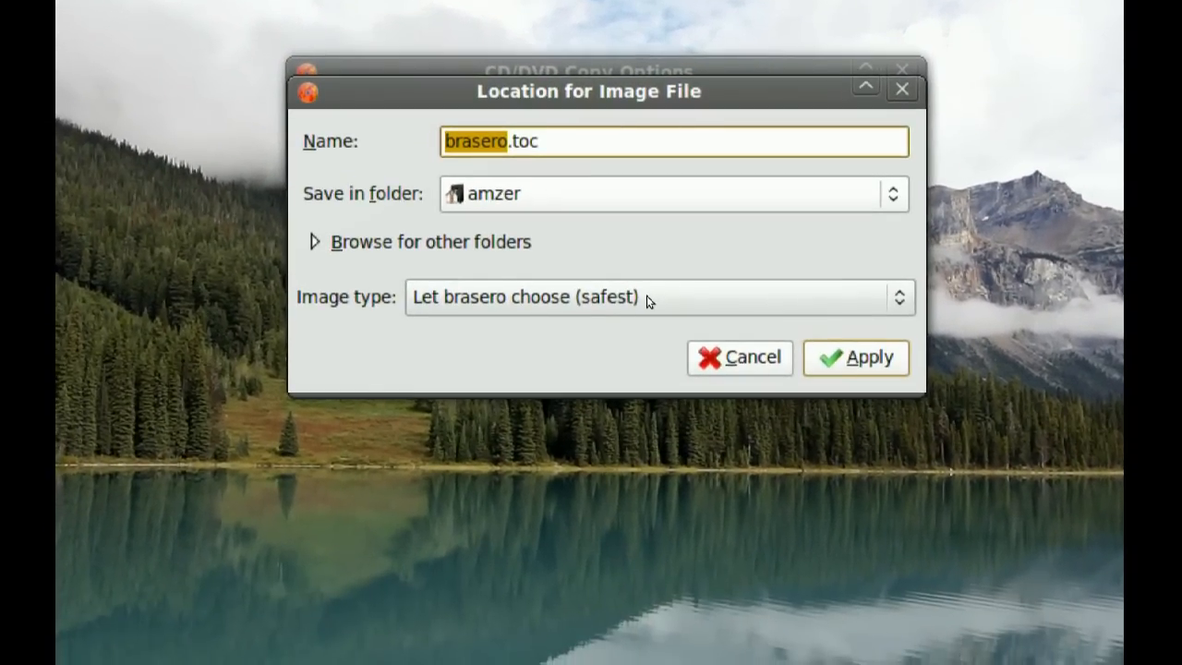
{"action": "left_click", "coordinate": [656, 296]}
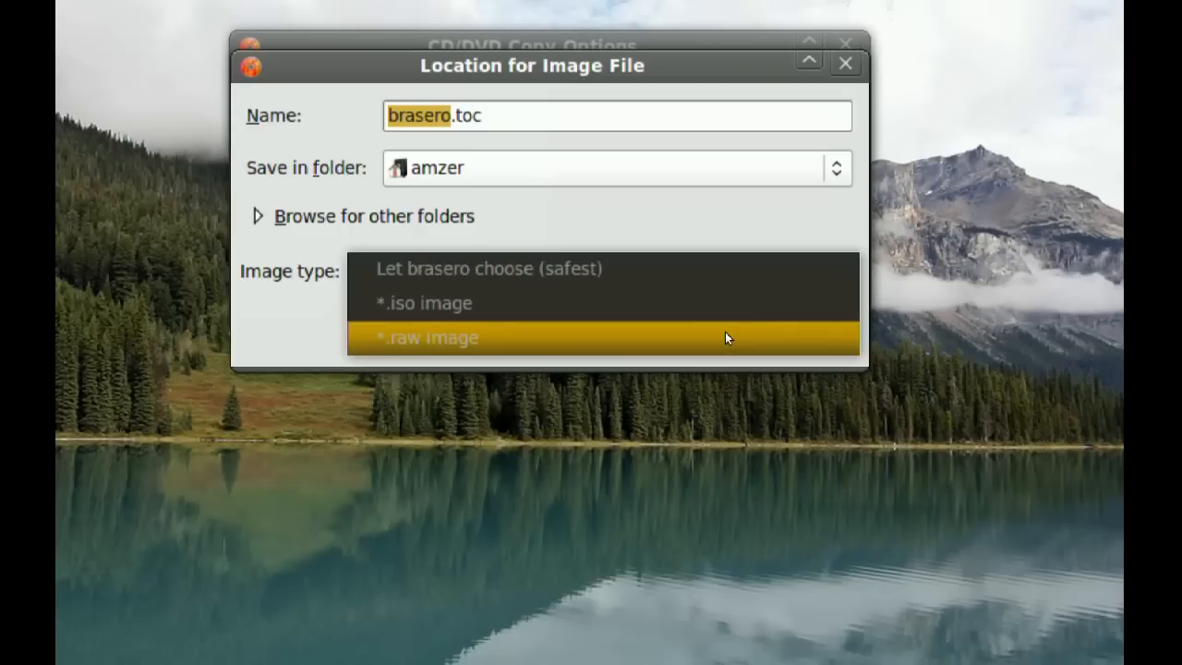
{"action": "mouse_move", "coordinate": [721, 312]}
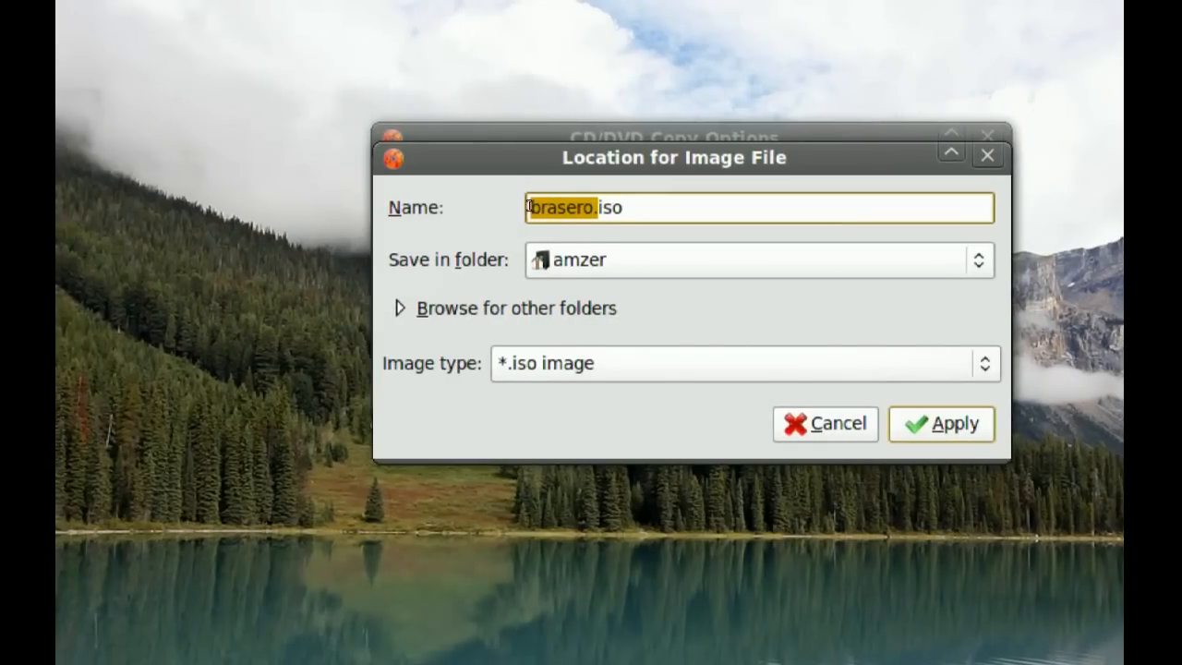
{"action": "type", "text": "Miso"}
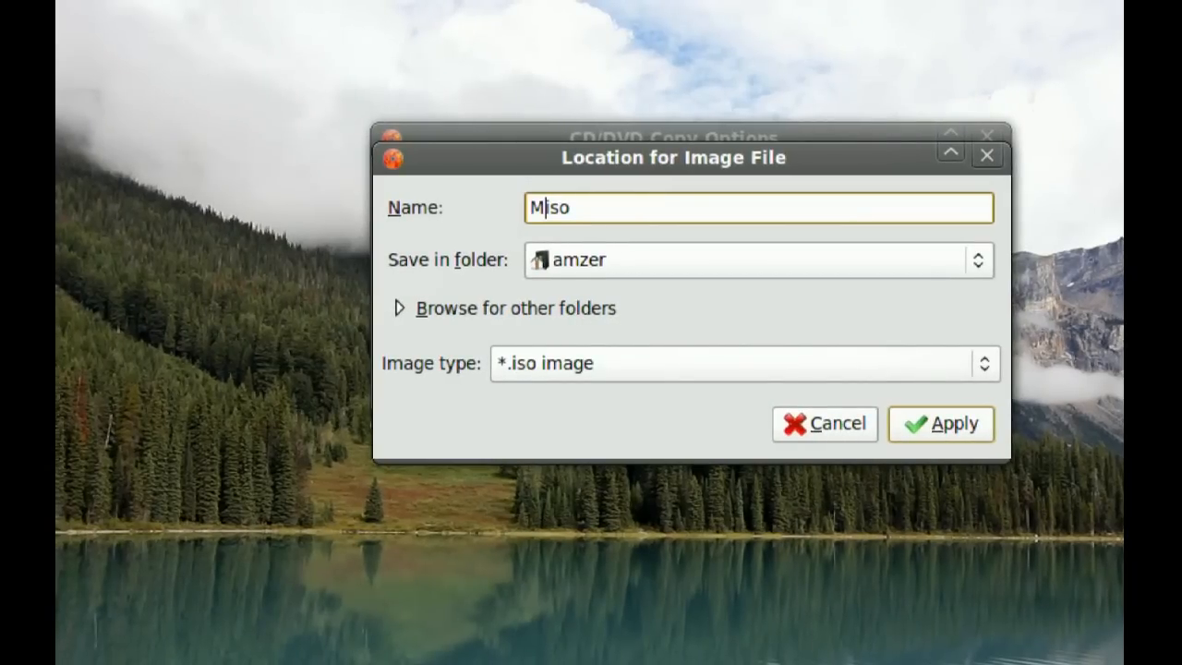
{"action": "type", "text": "yImag"}
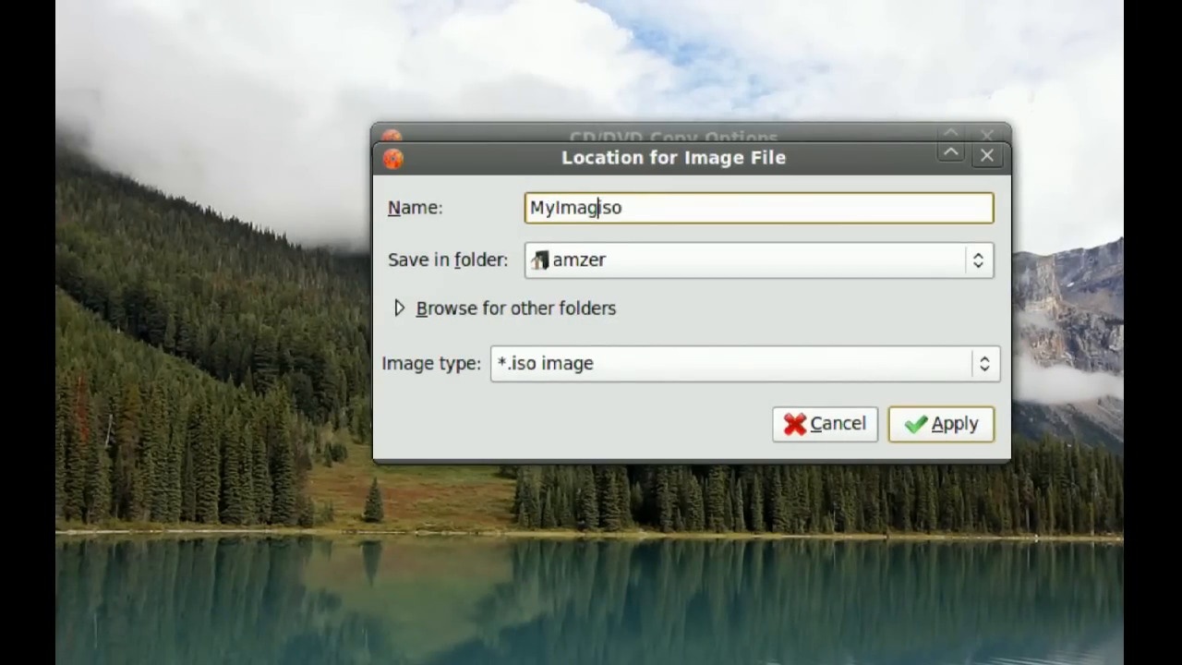
{"action": "left_click_drag", "start_coordinate": [673, 157], "coordinate": [630, 187]}
{"action": "type", "text": "e."}
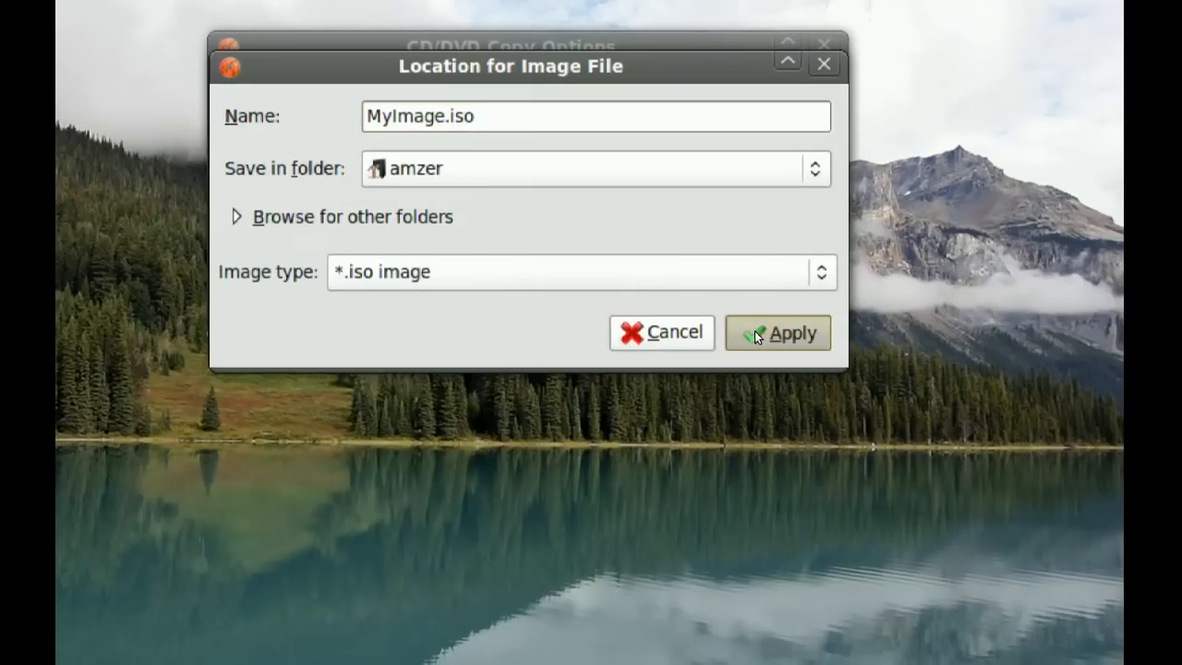
Apply the image settings and copy the CD into MyImage.iso.
{"action": "left_click", "coordinate": [778, 332]}
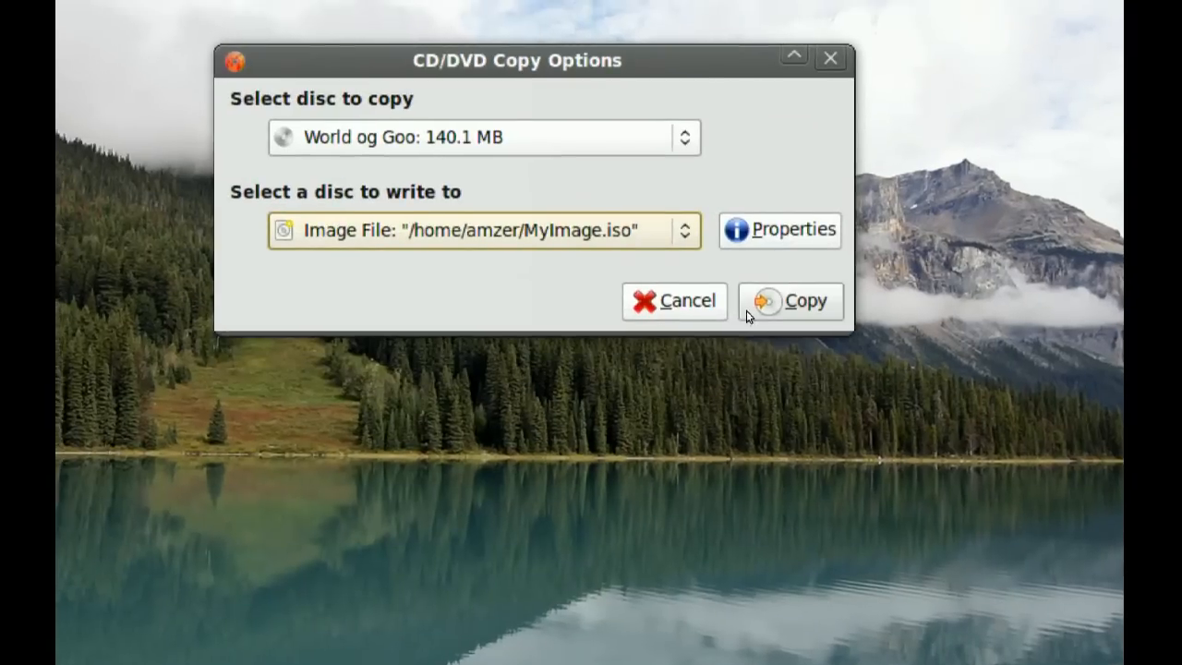
{"action": "left_click", "coordinate": [791, 301]}
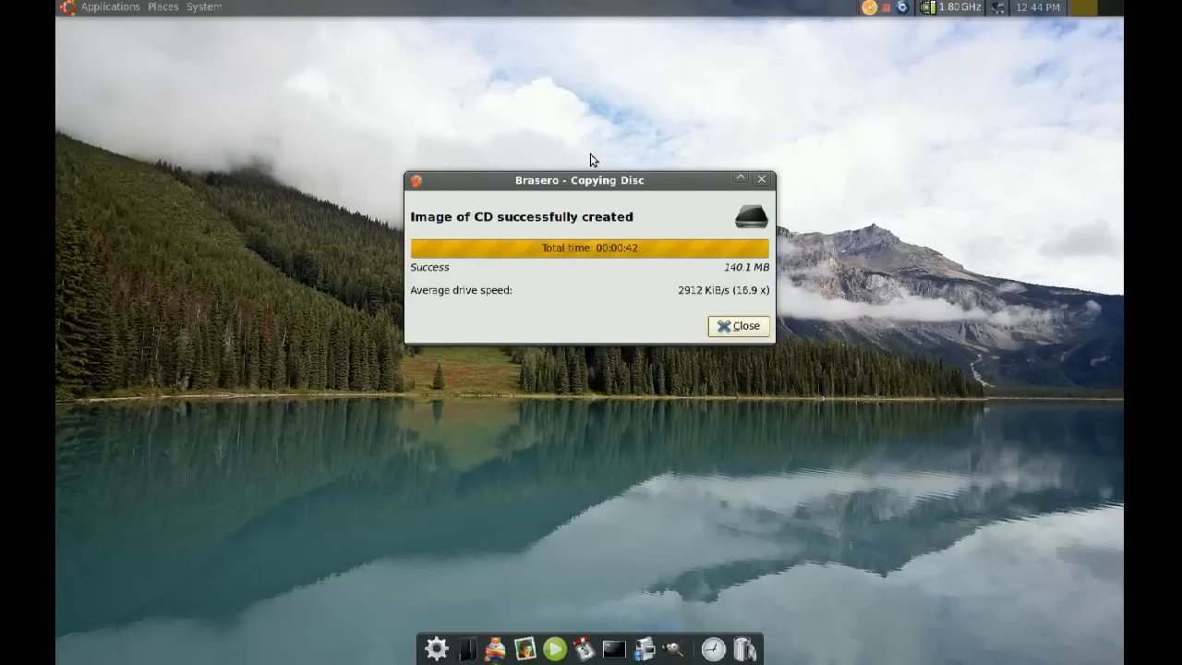
{"action": "mouse_move", "coordinate": [591, 170]}
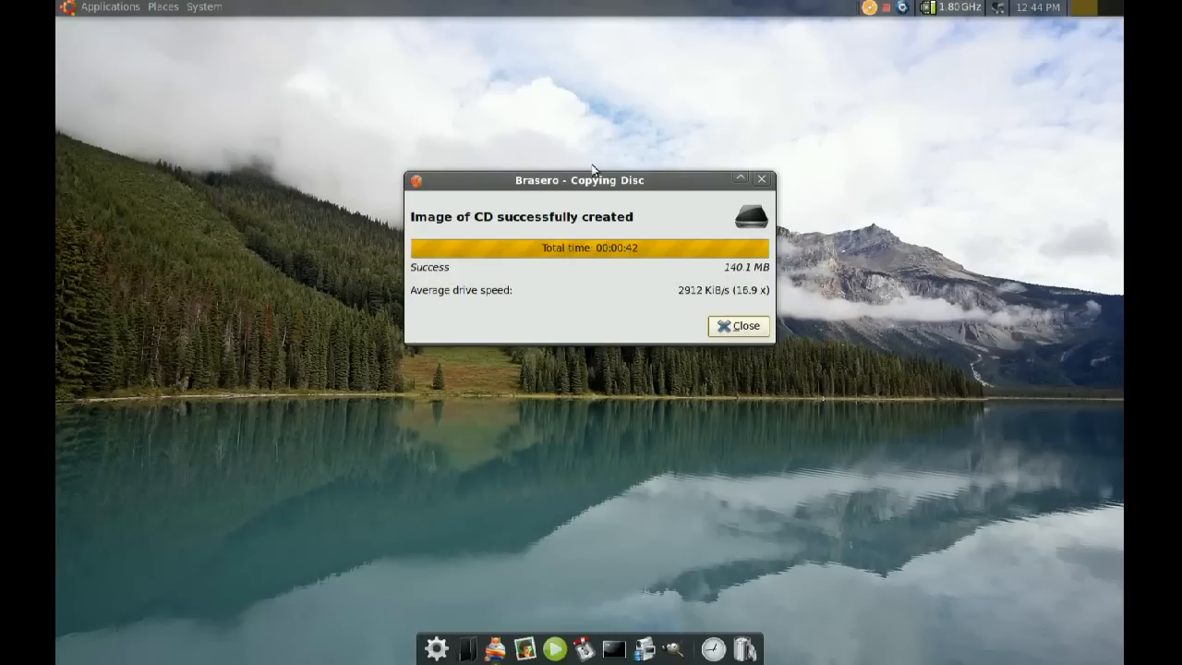
Dismiss the copy report and show MyImage.iso in the home folder.
{"action": "left_click", "coordinate": [739, 325]}
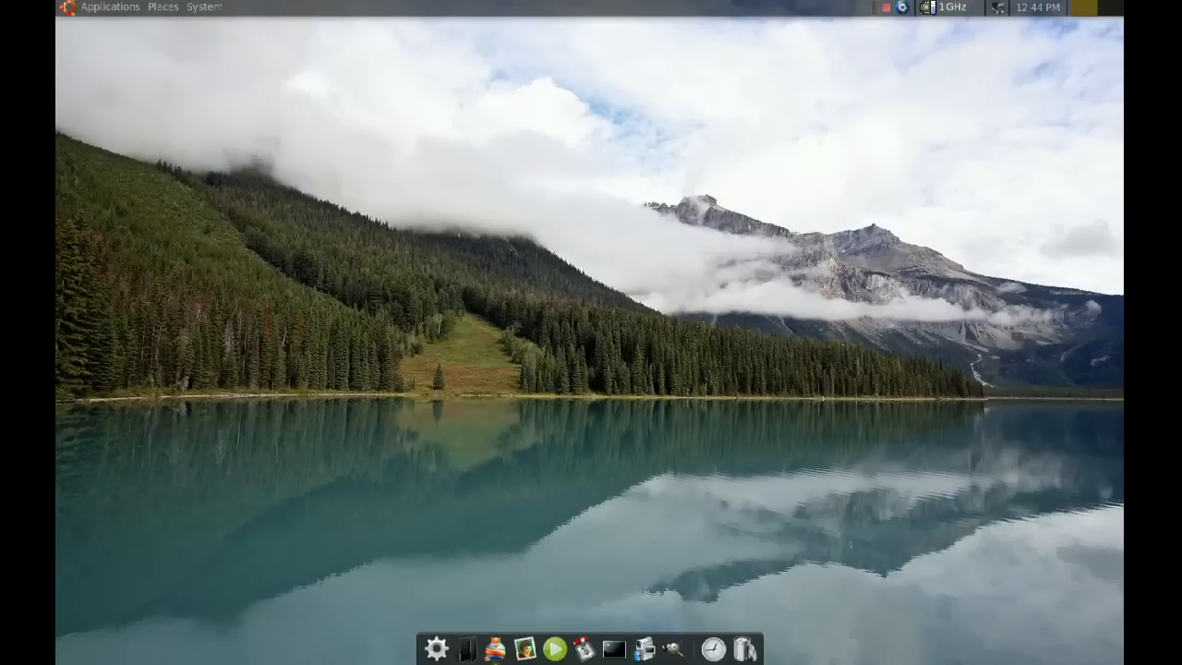
{"action": "left_click", "coordinate": [162, 7]}
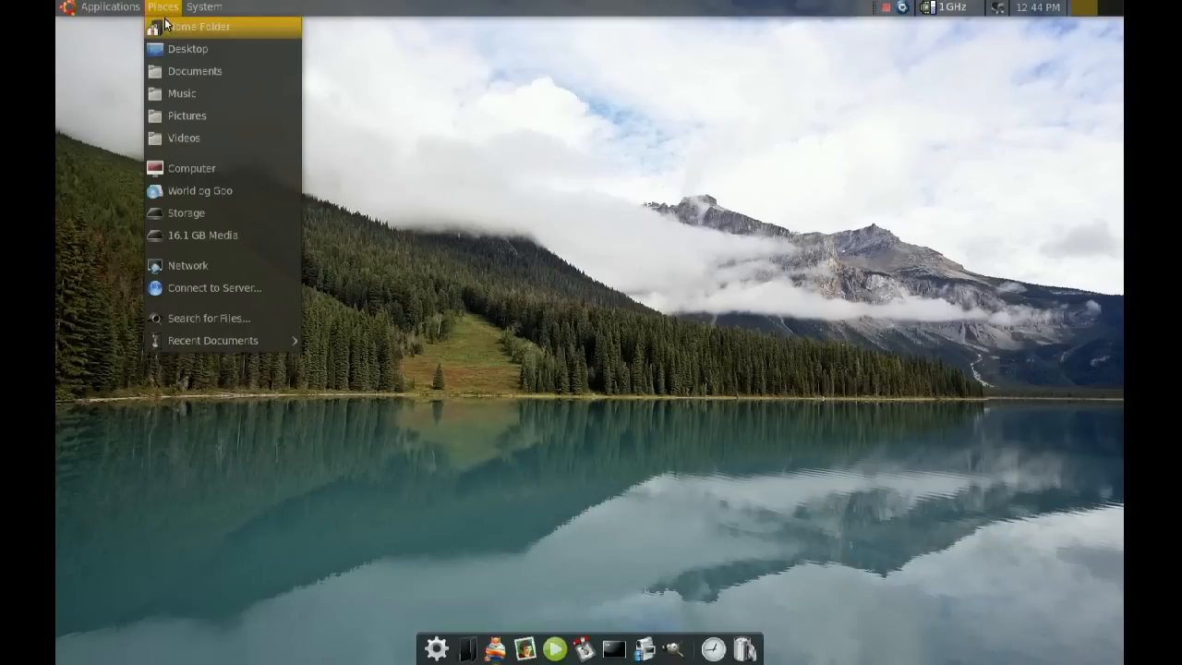
{"action": "left_click", "coordinate": [197, 26]}
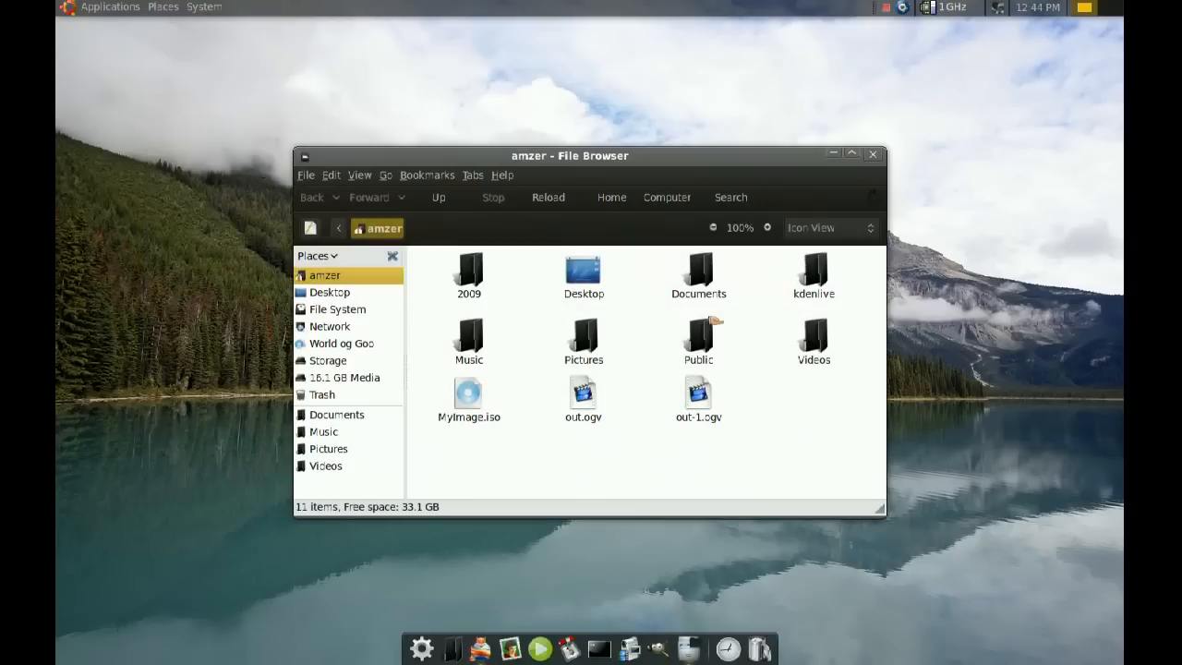
{"action": "left_click", "coordinate": [469, 399]}
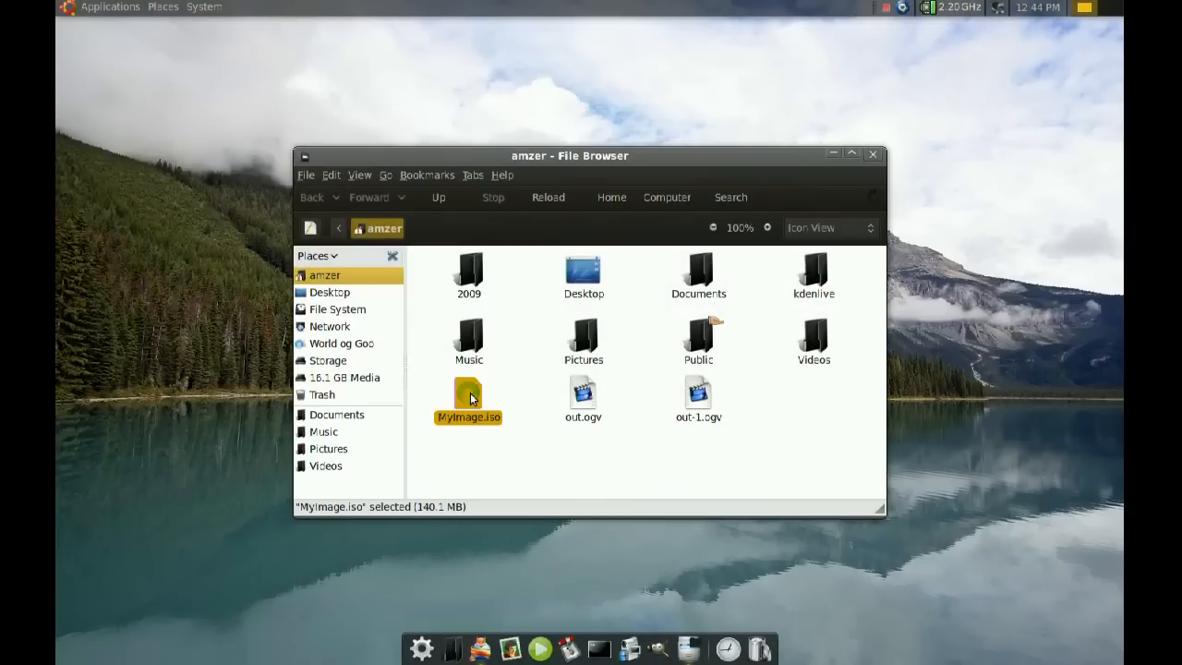
{"action": "mouse_move", "coordinate": [573, 460]}
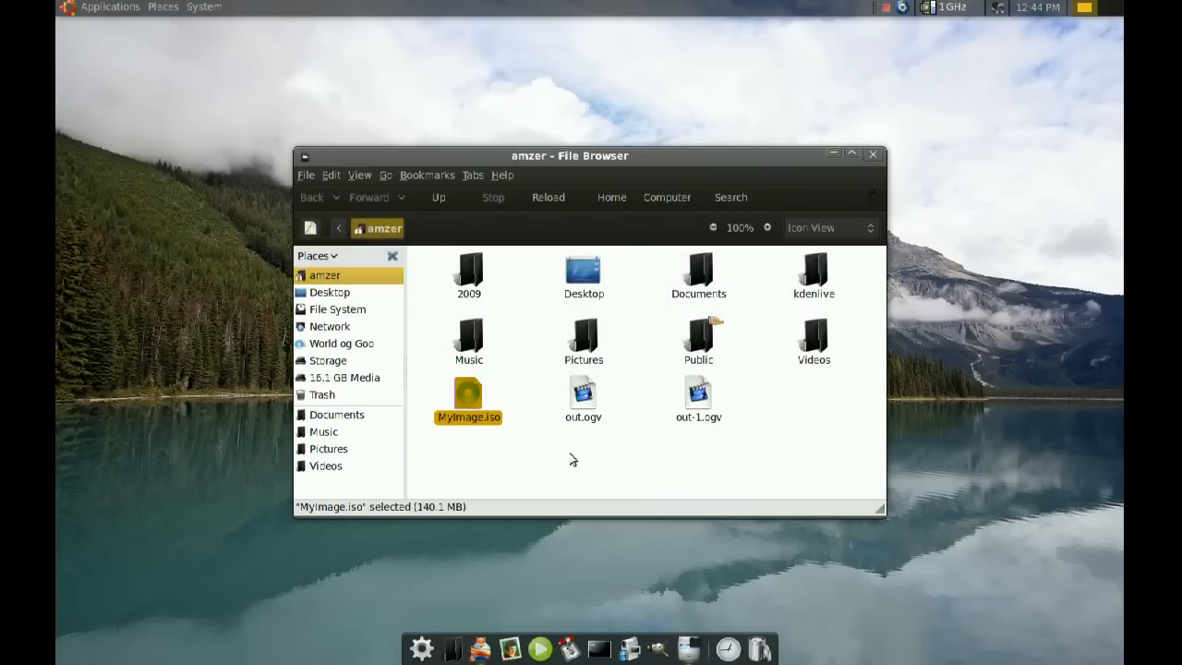